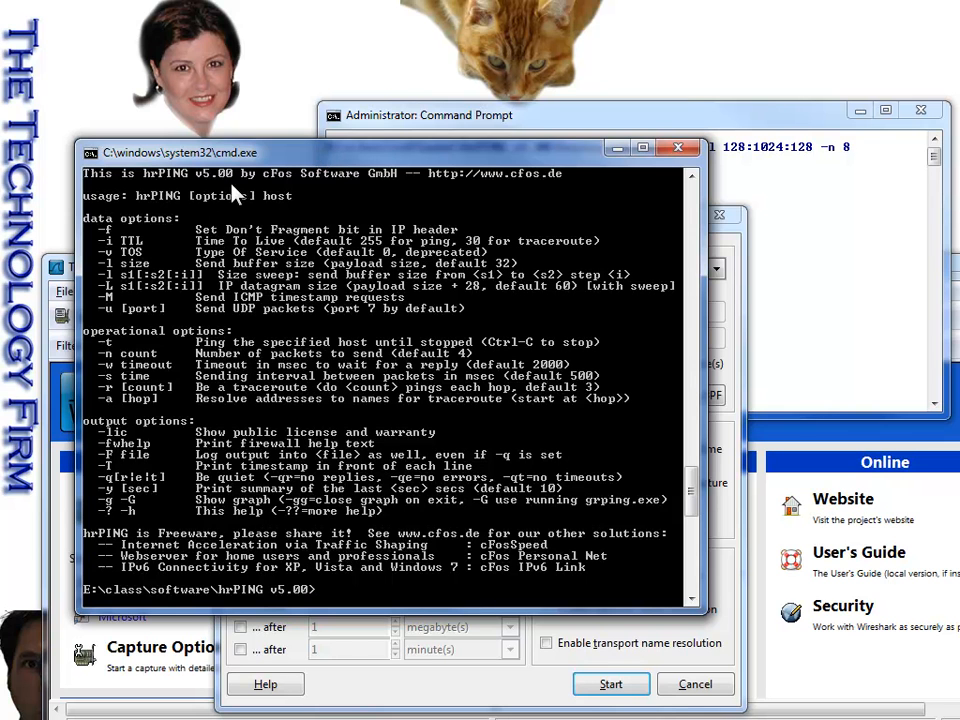
mouse_move(558, 193)
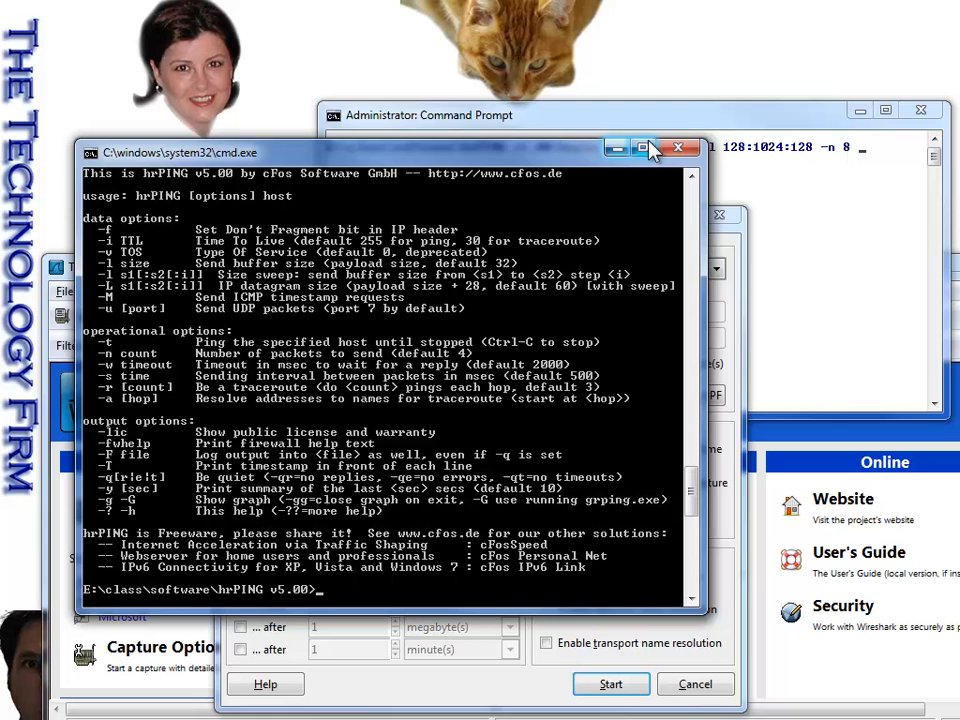
Start a Wireshark capture on the Broadcom NetLink interface with the 'icmp' capture filter.
left_click(678, 147)
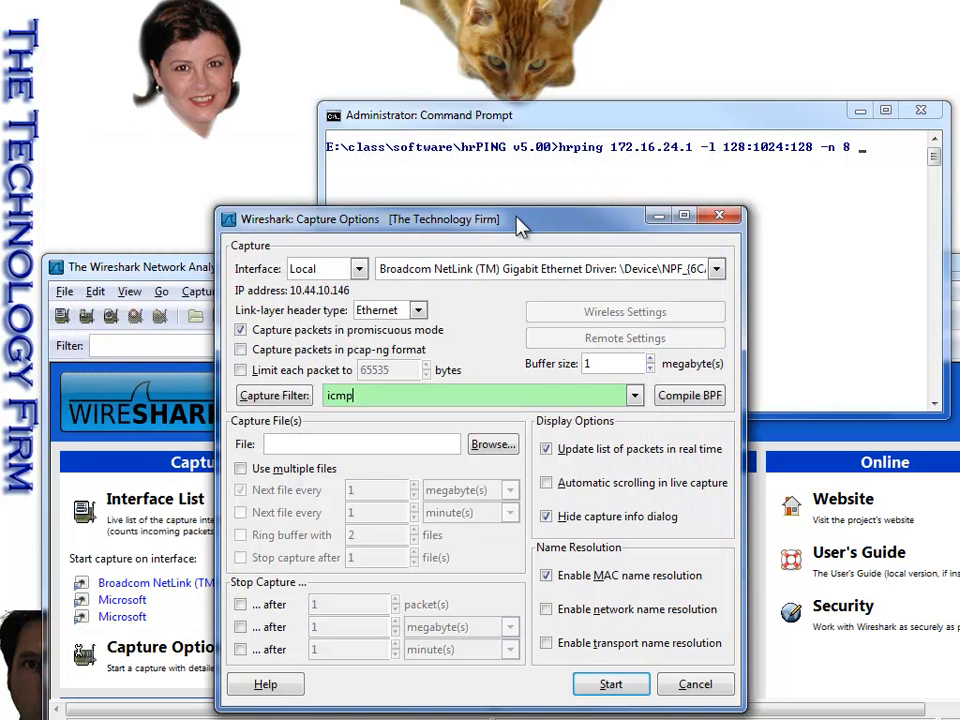
mouse_move(515, 235)
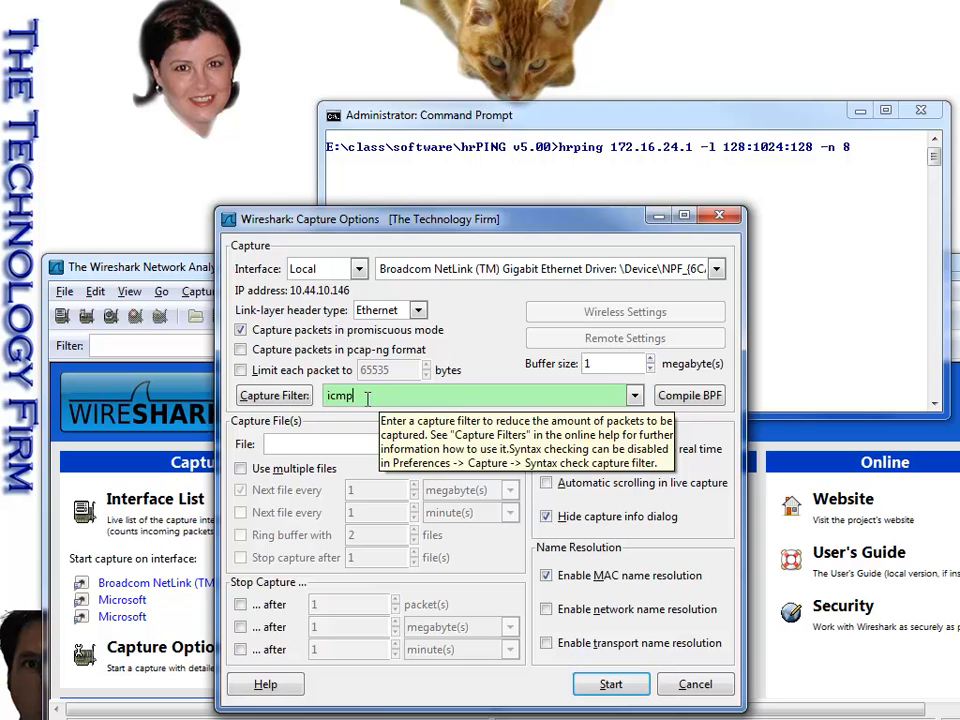
left_click(611, 684)
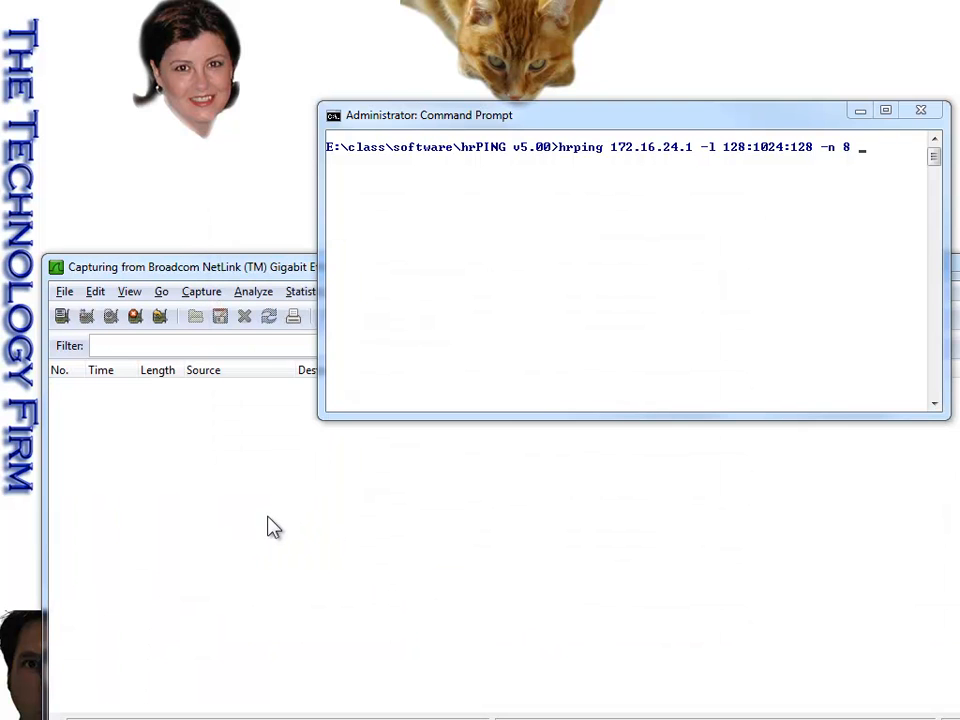
mouse_move(749, 183)
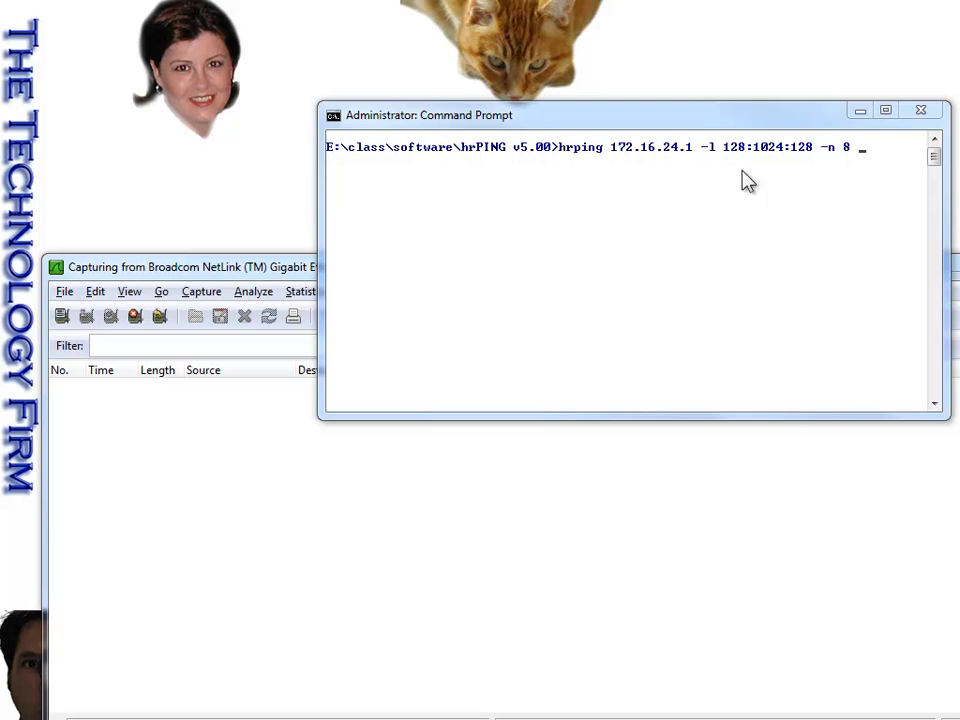
mouse_move(590, 163)
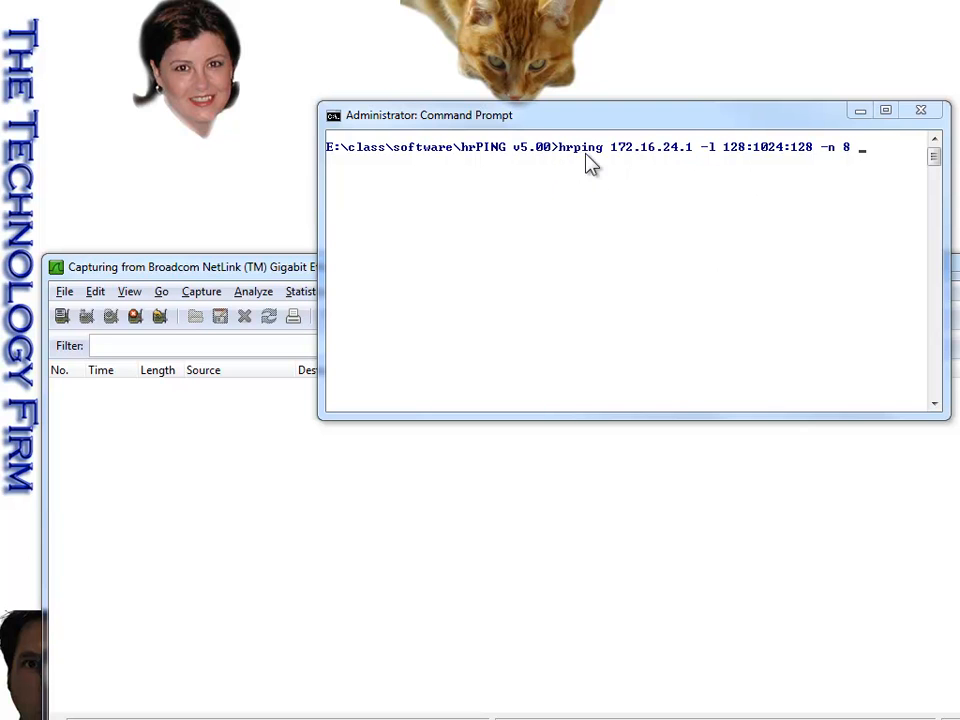
mouse_move(648, 165)
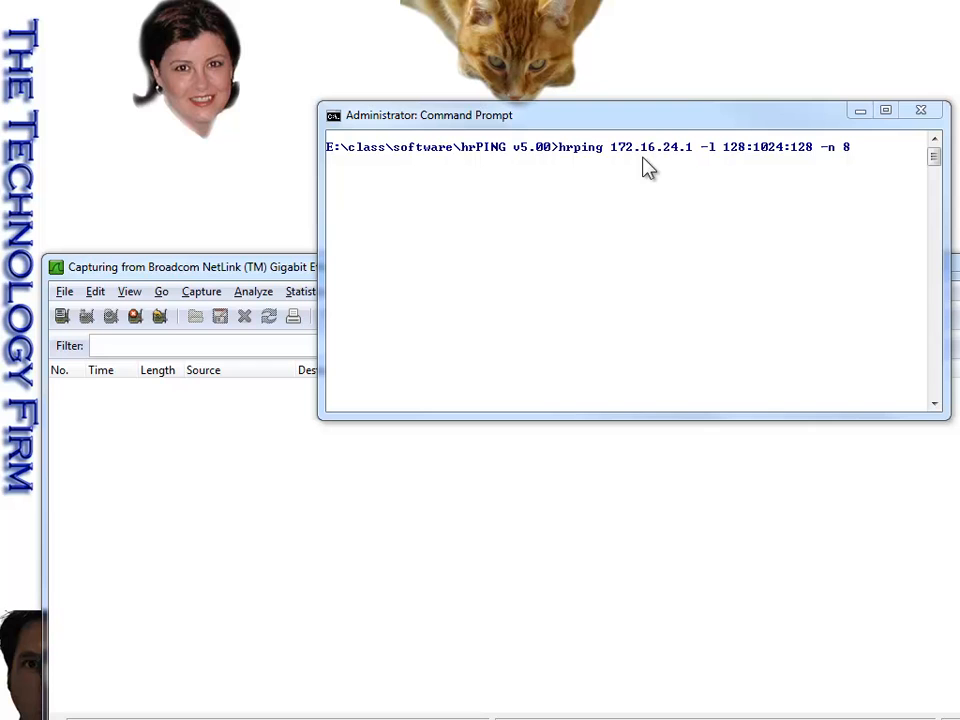
mouse_move(696, 160)
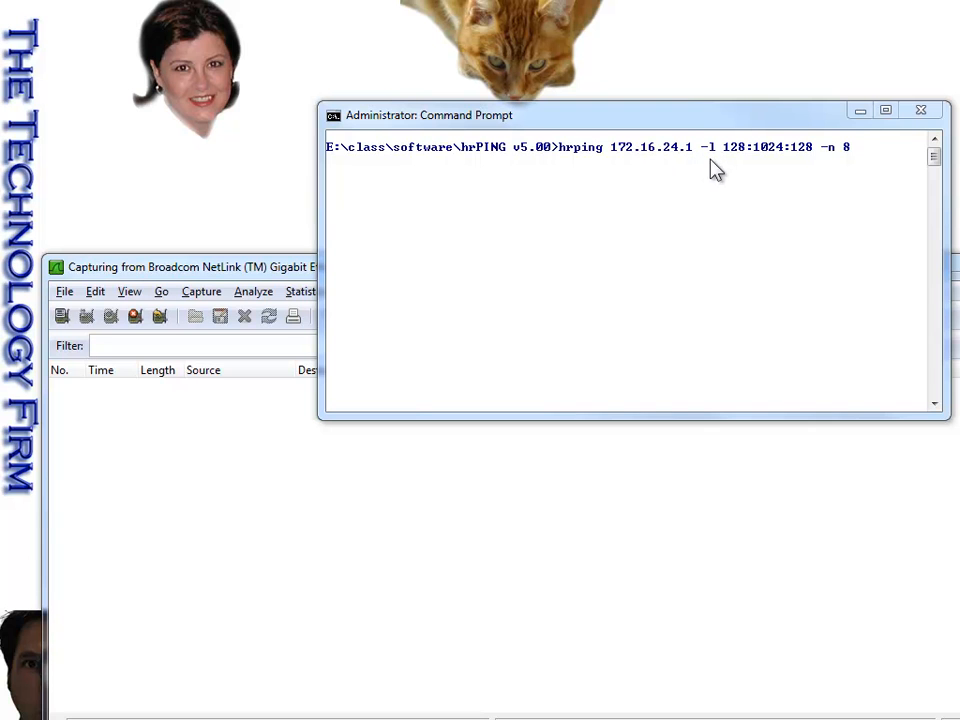
mouse_move(747, 160)
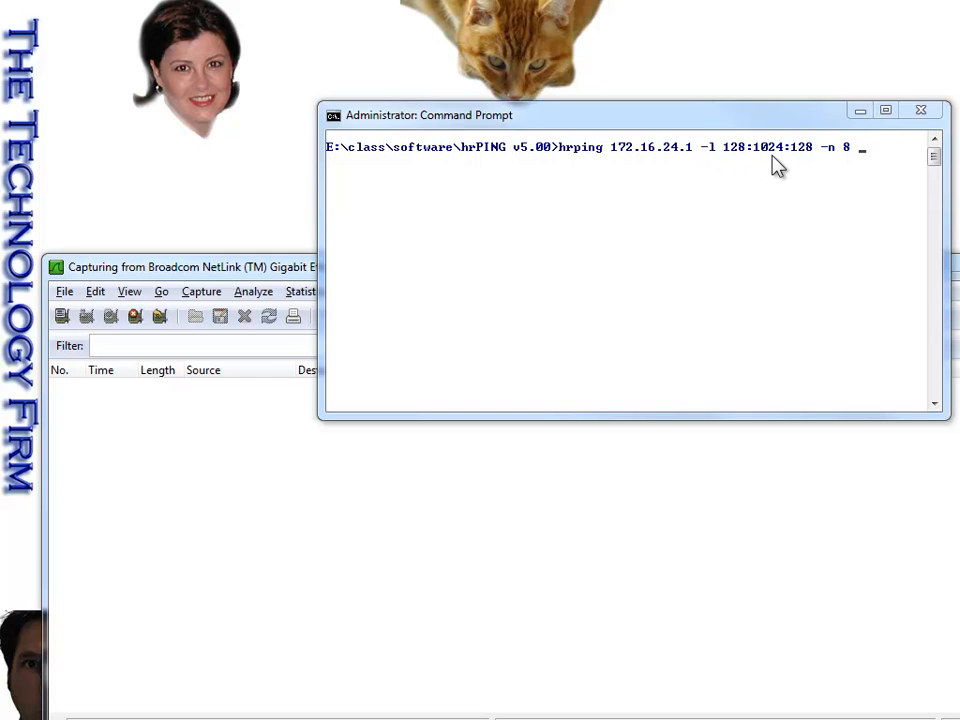
mouse_move(770, 165)
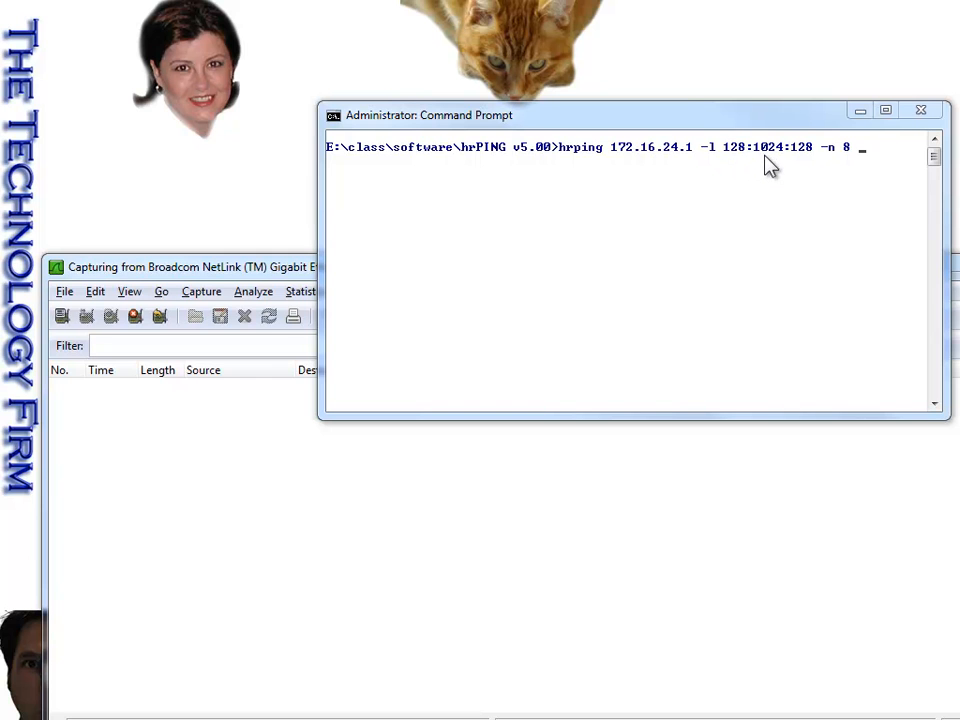
mouse_move(800, 160)
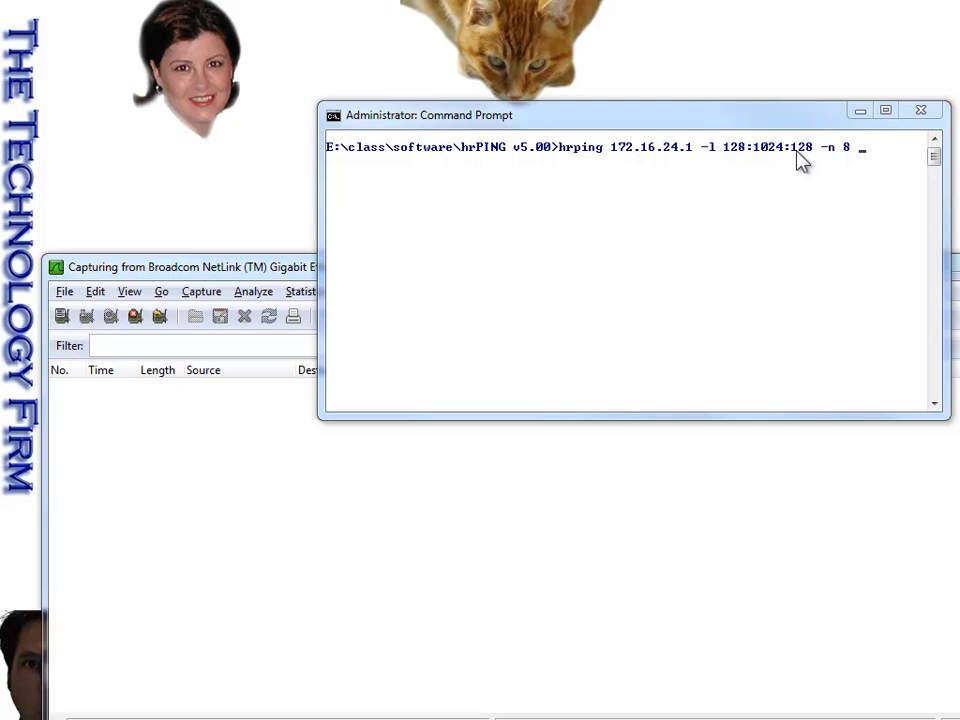
mouse_move(806, 167)
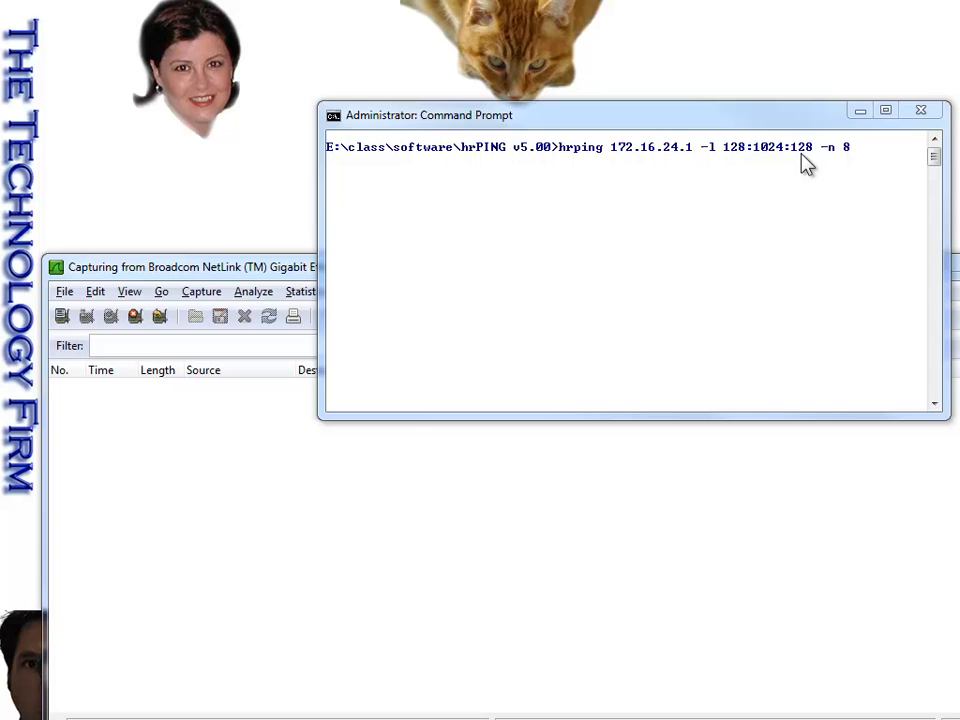
mouse_move(757, 163)
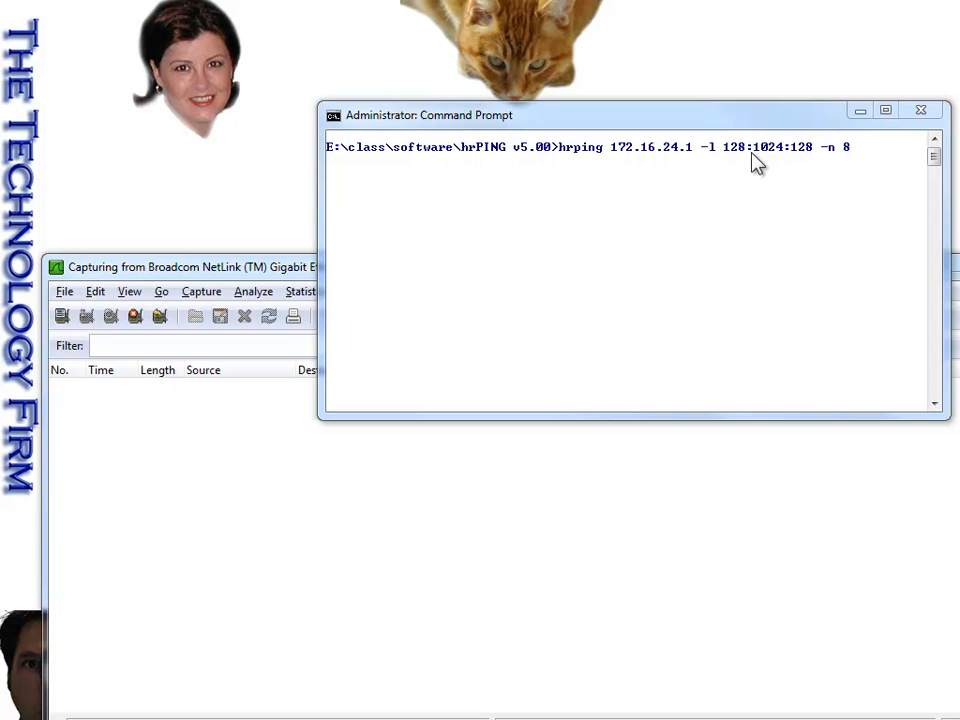
mouse_move(779, 171)
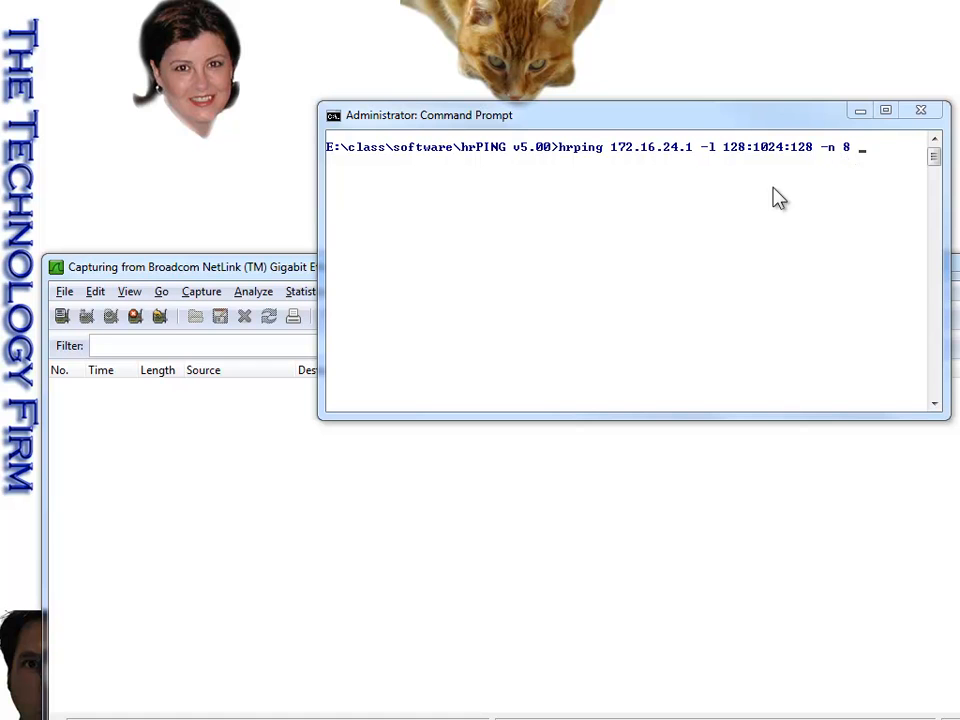
mouse_move(492, 250)
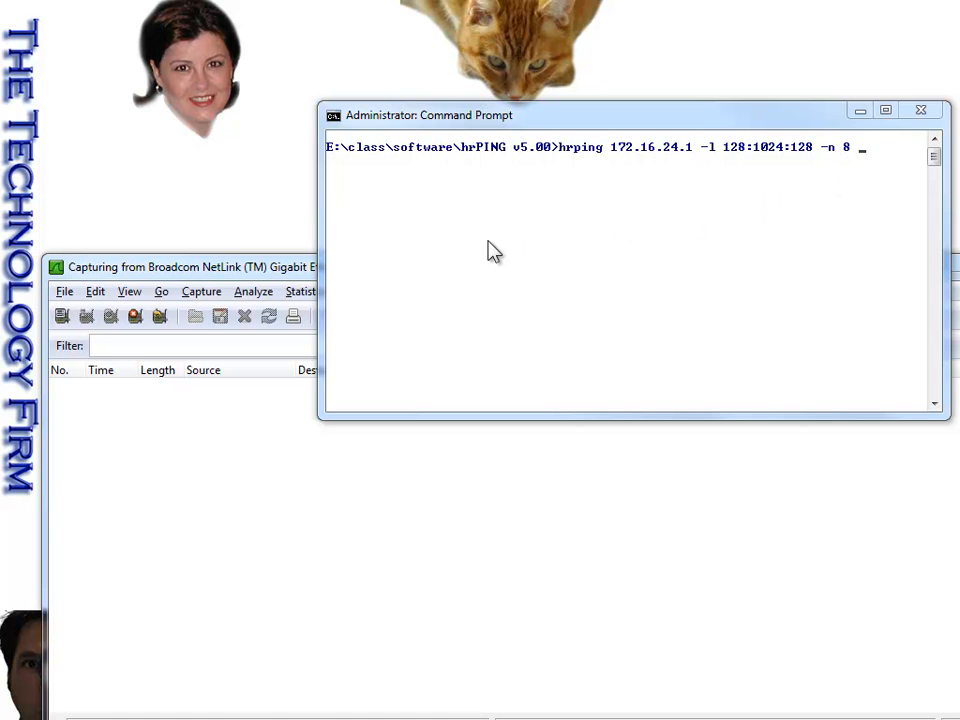
mouse_move(469, 214)
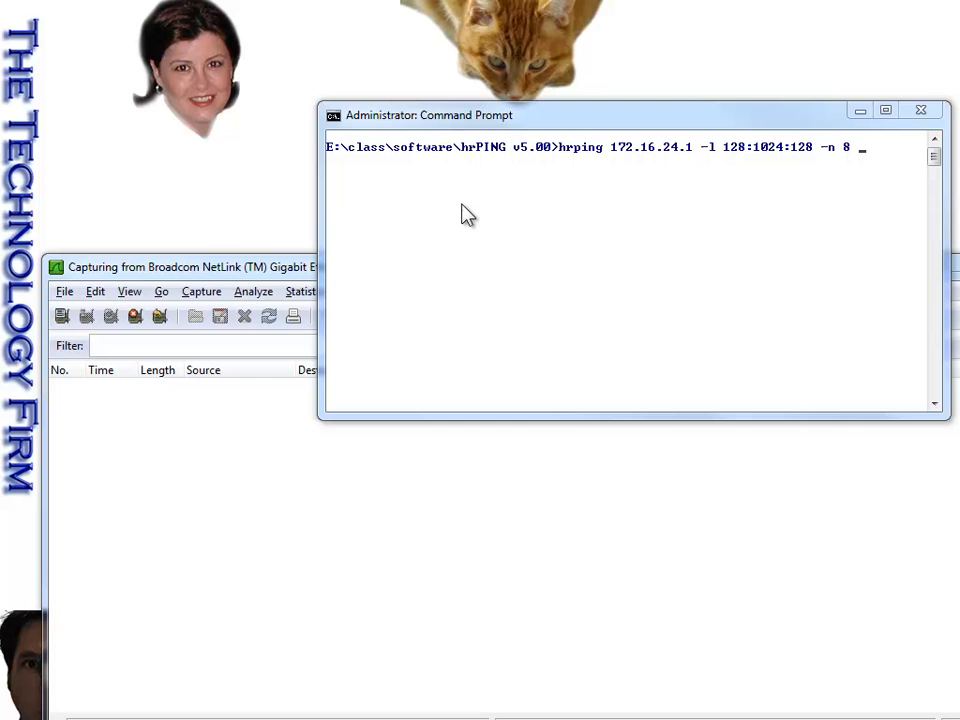
mouse_move(474, 197)
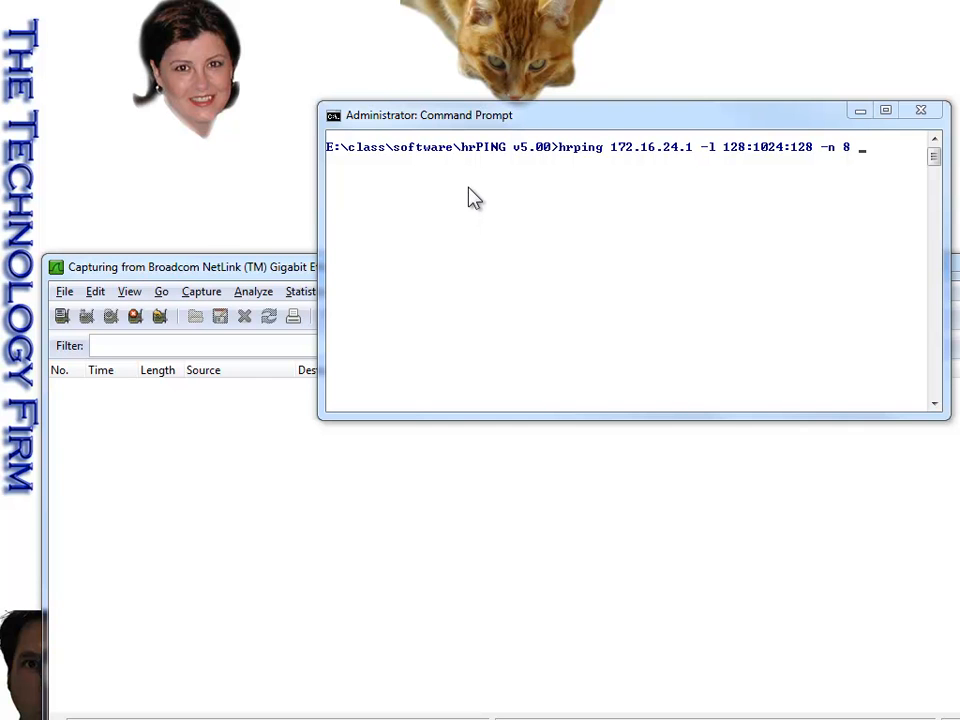
mouse_move(920, 110)
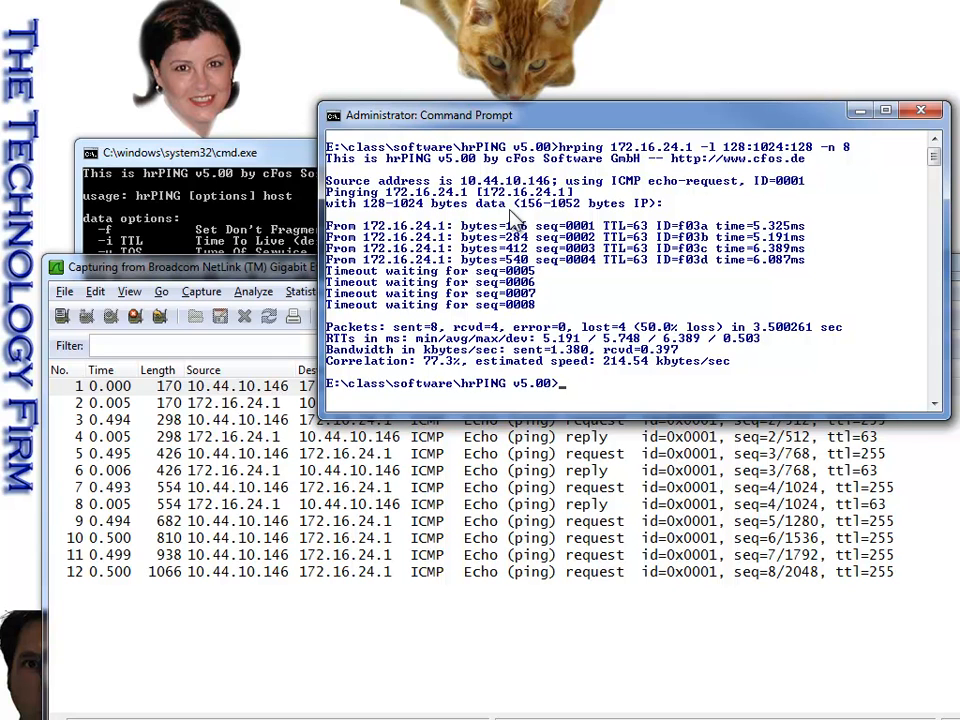
mouse_move(580, 275)
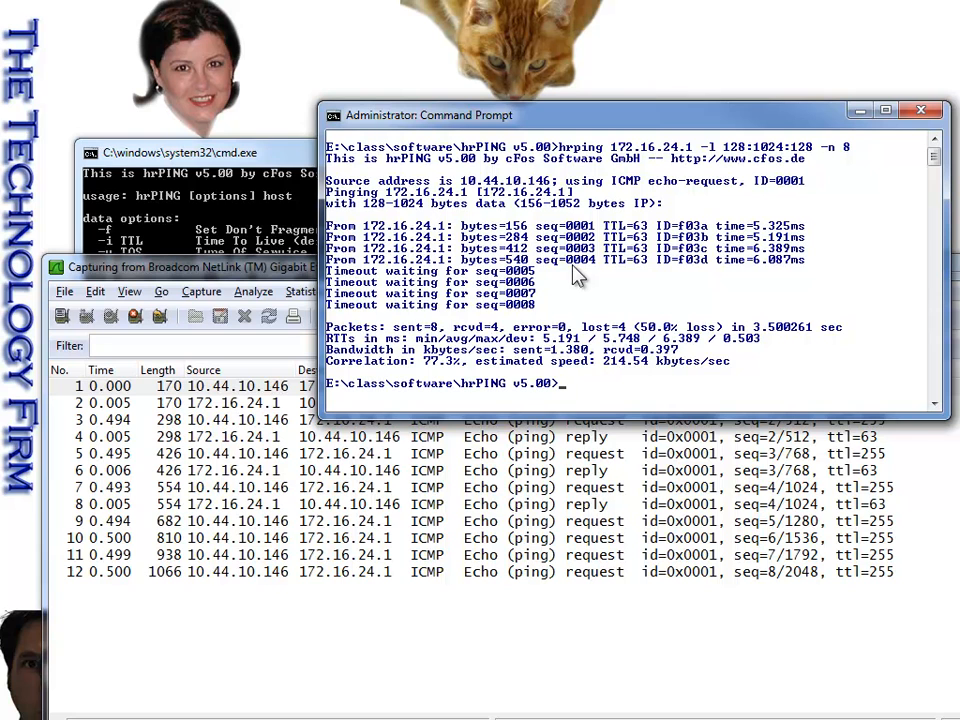
mouse_move(730, 220)
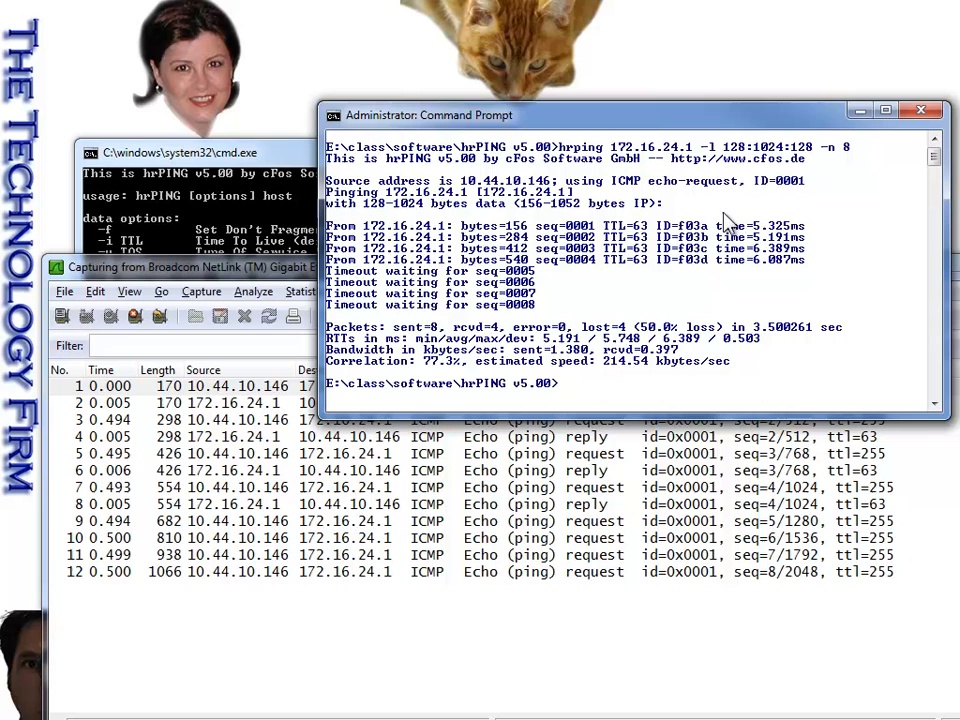
Run 'hrping 172.16.24.1 -M' to send four ICMP timestamp requests.
type("hrping 172.16.24.1 -")
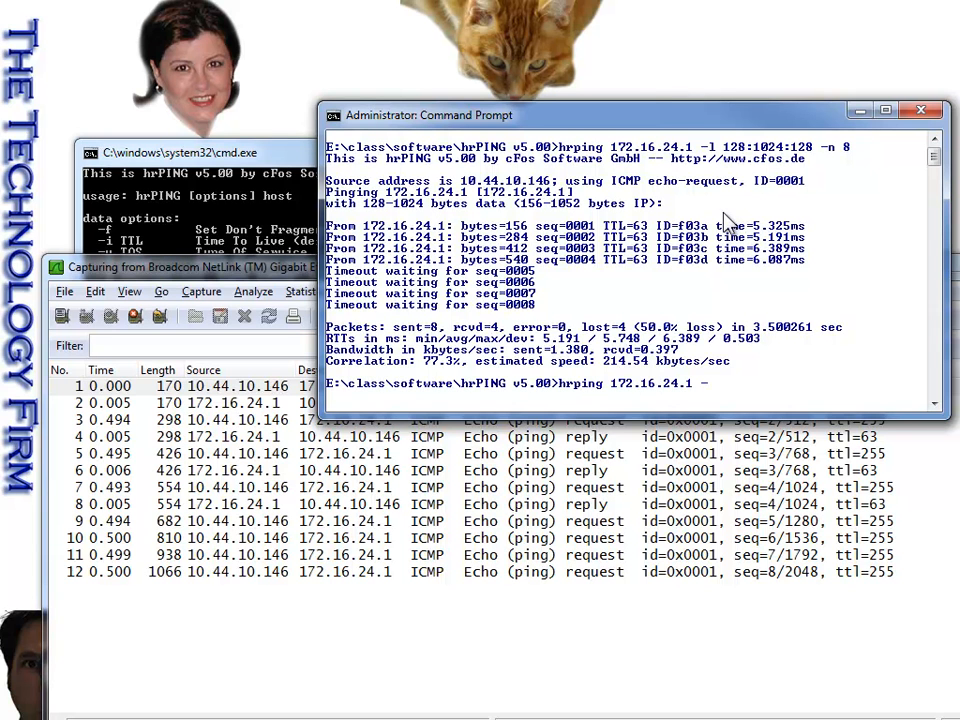
type("M")
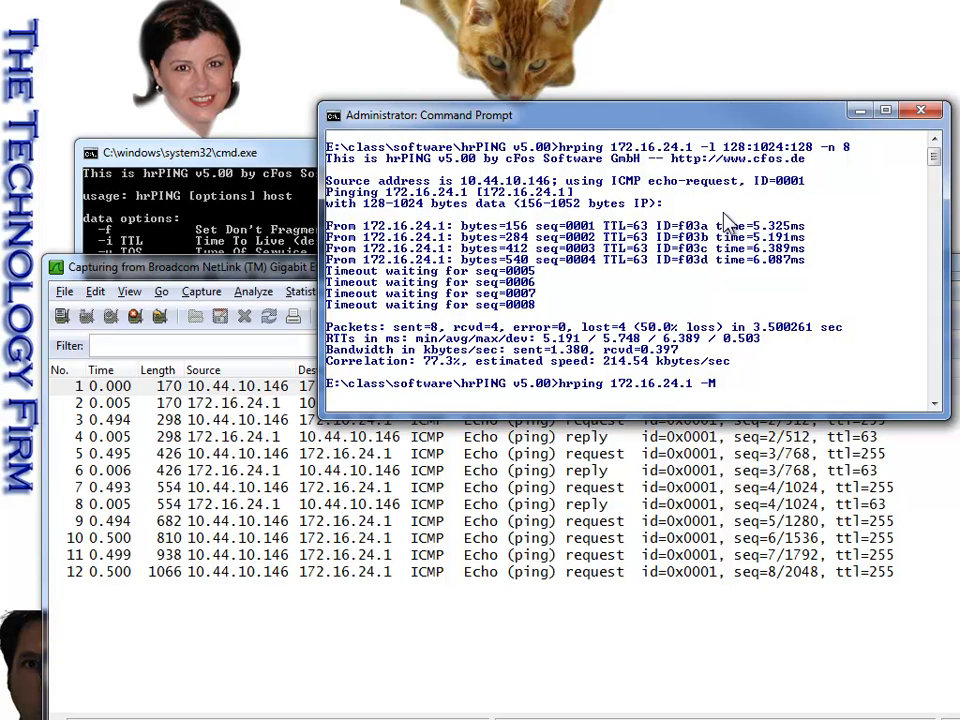
key("Return")
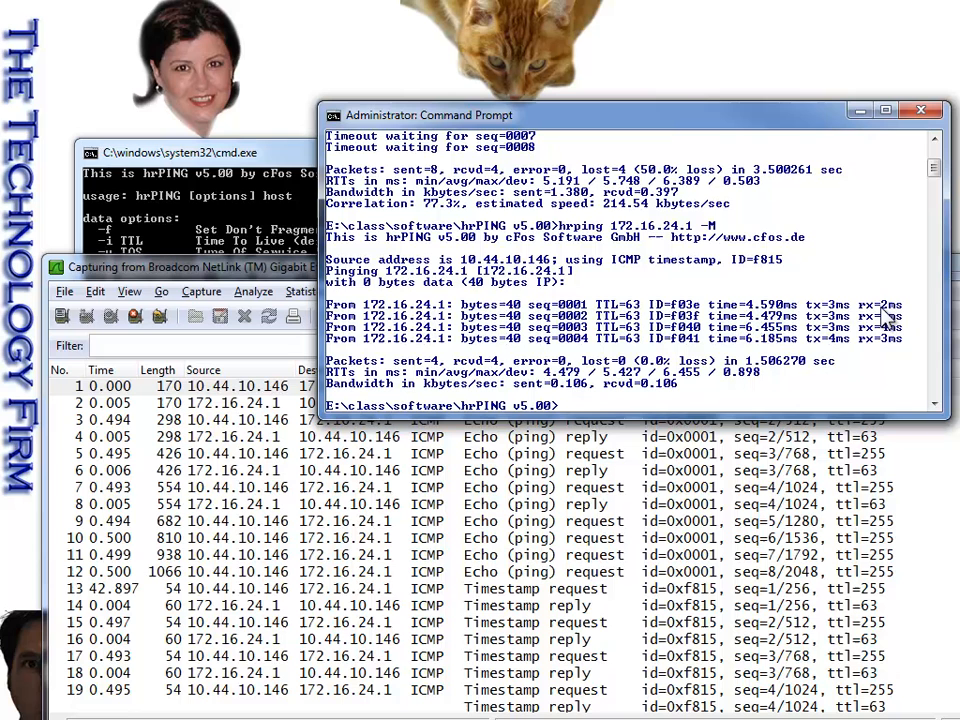
mouse_move(830, 365)
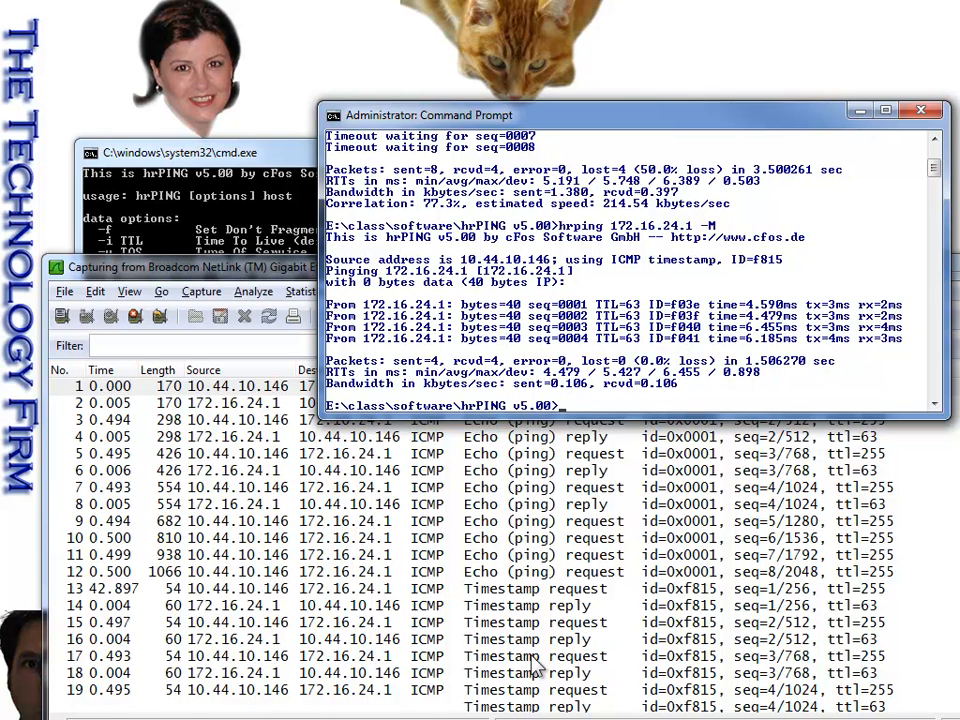
mouse_move(810, 305)
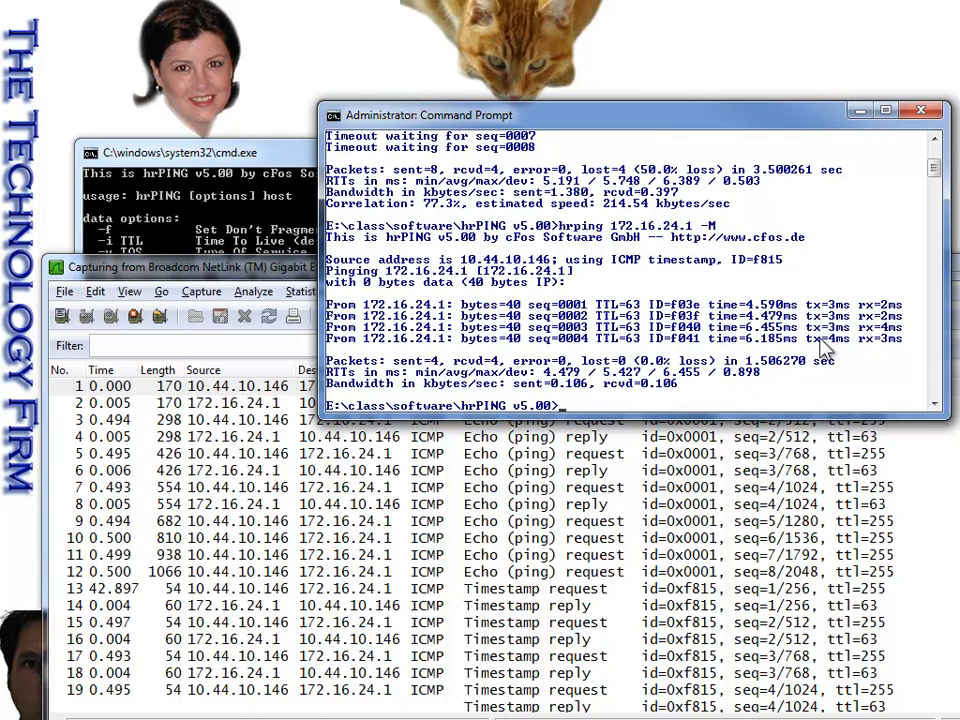
mouse_move(750, 305)
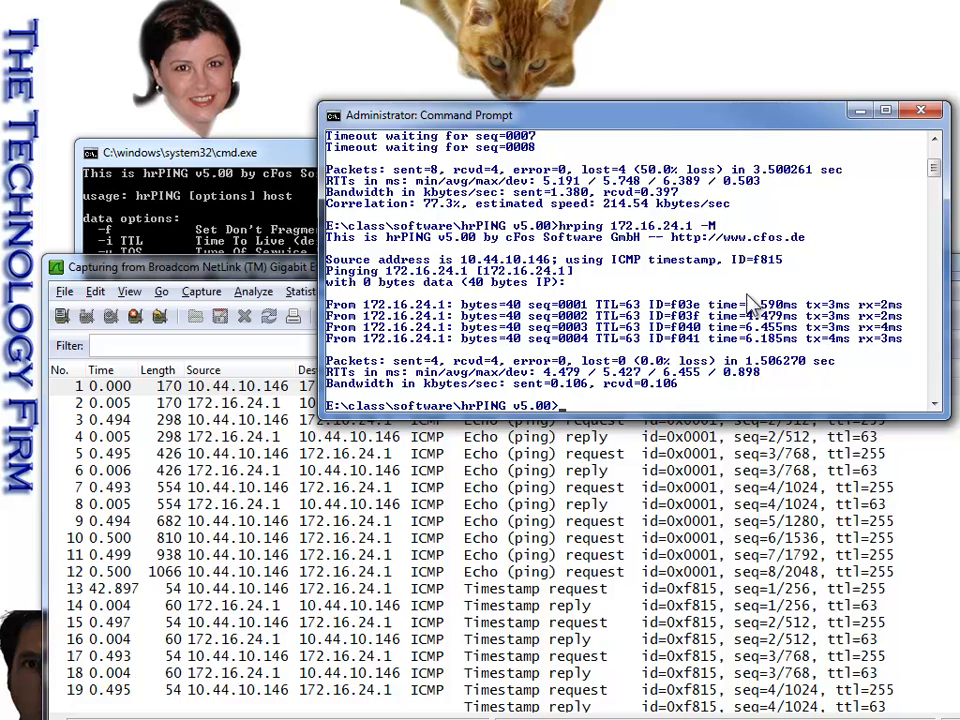
Enter 'hrping 172.16.24.1 -M -l' at the prompt, leaving the size value unfinished.
type("hrping 172.16.24.1 -M")
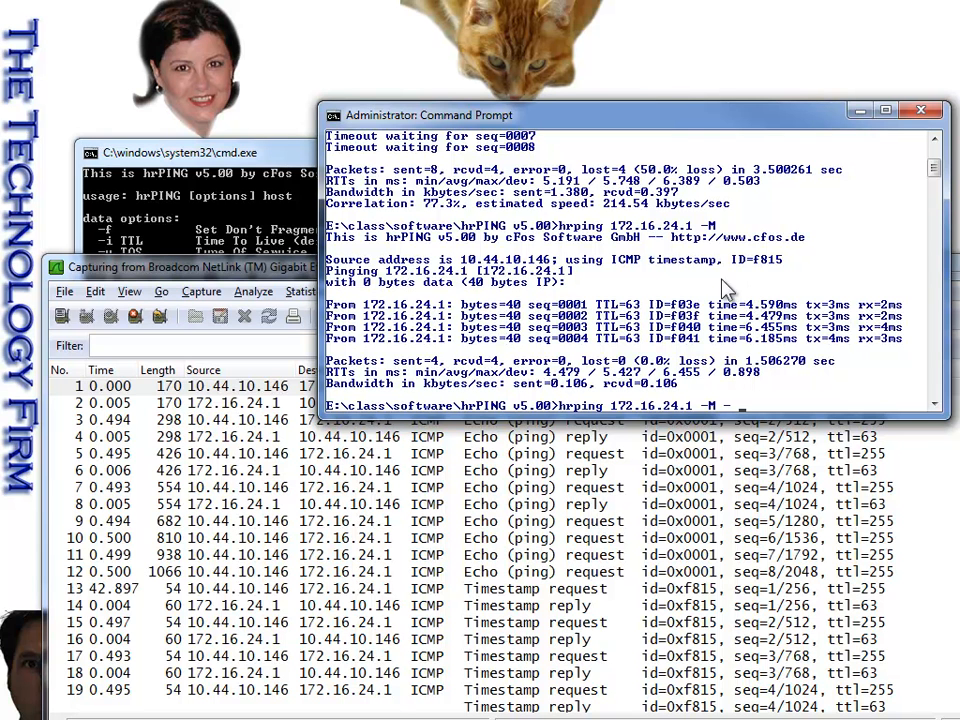
type("-l")
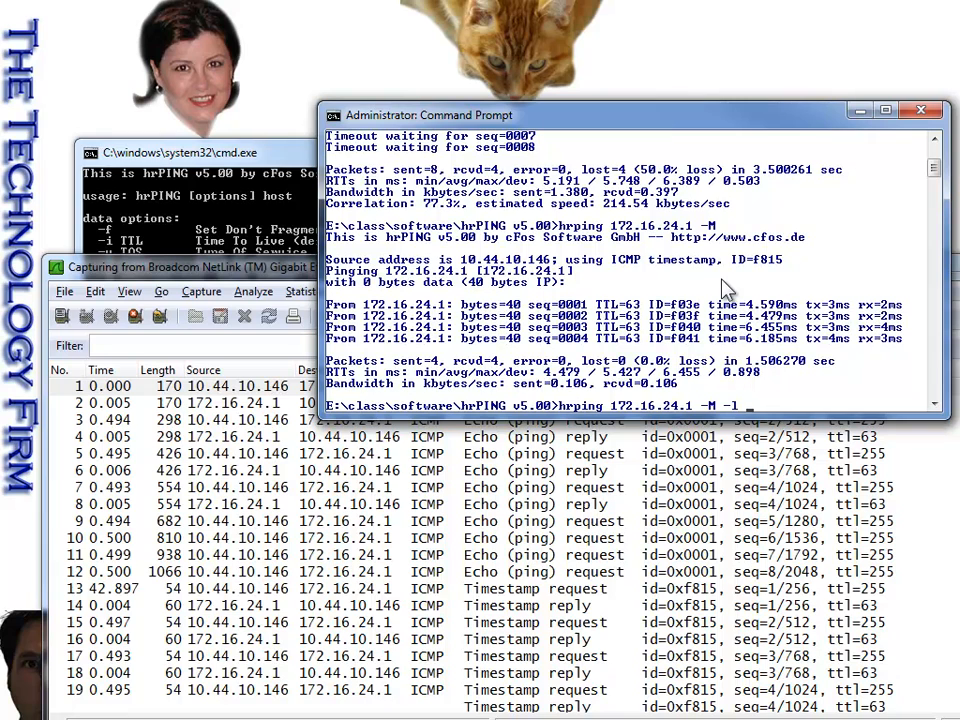